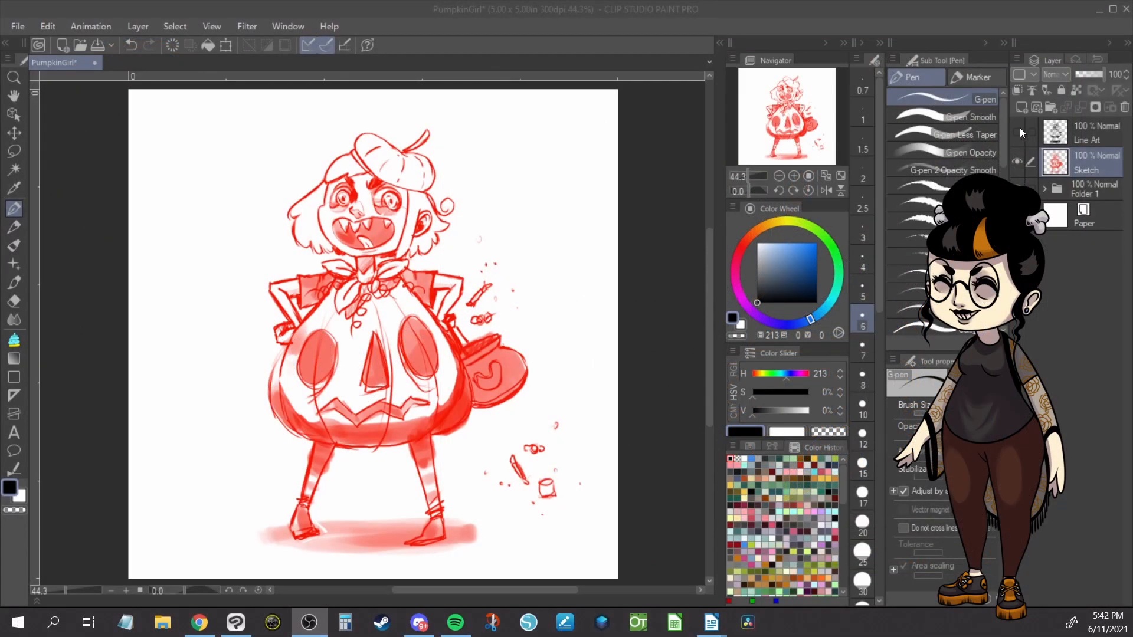
Turn on the Line Art layer's visibility and hide the red Sketch layer
click(1017, 132)
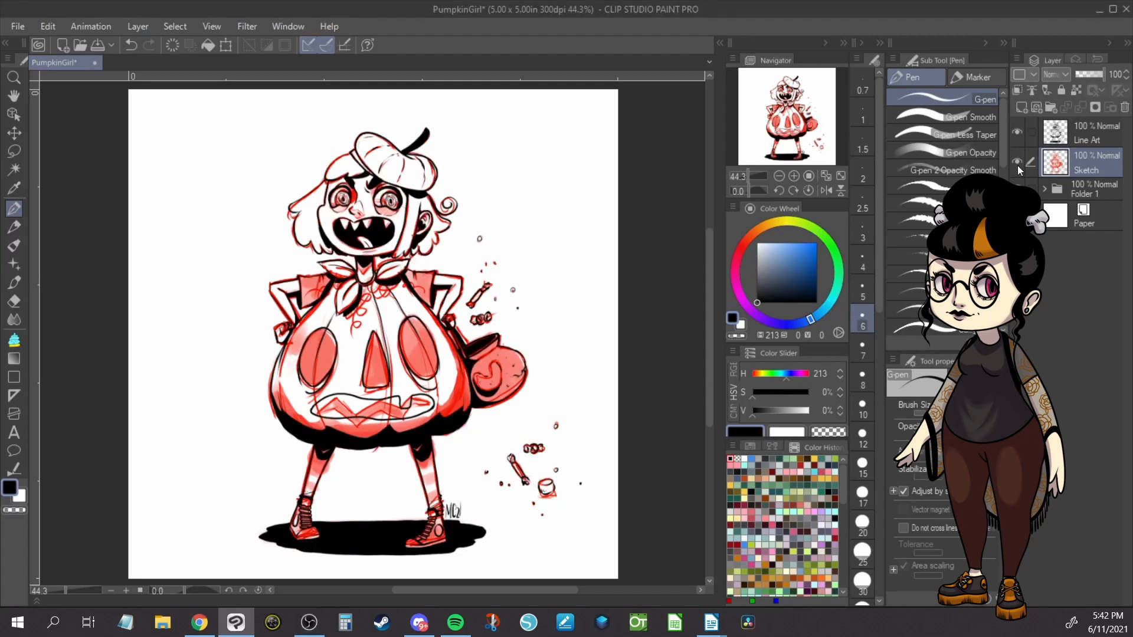
click(1017, 161)
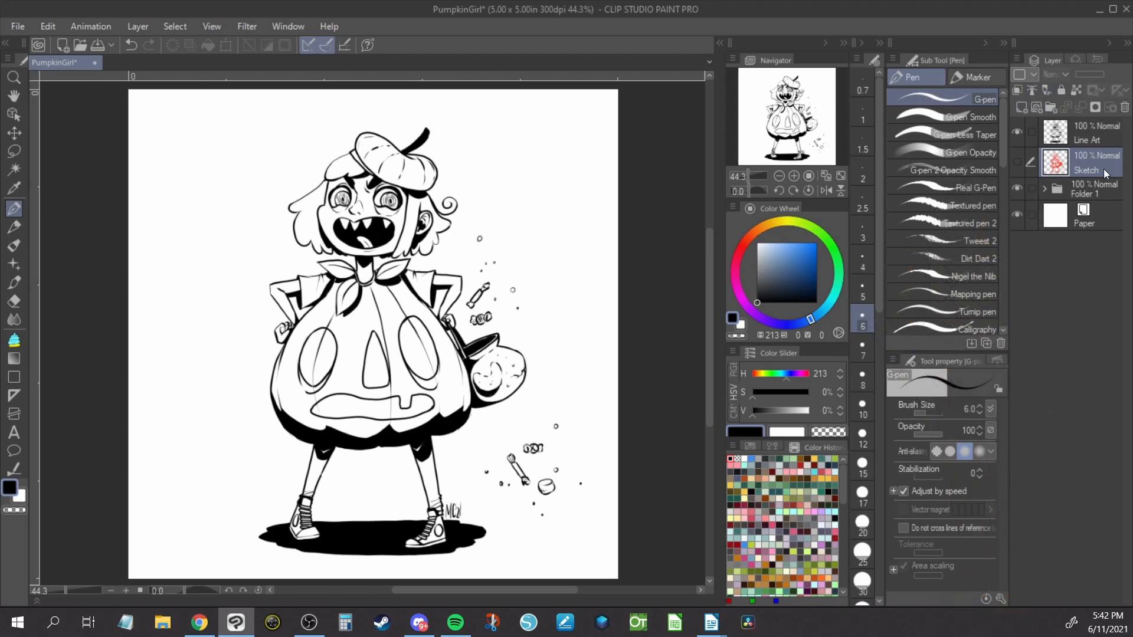
Create a new raster layer above Sketch to serve as the Color layer
click(1084, 132)
text(Color)
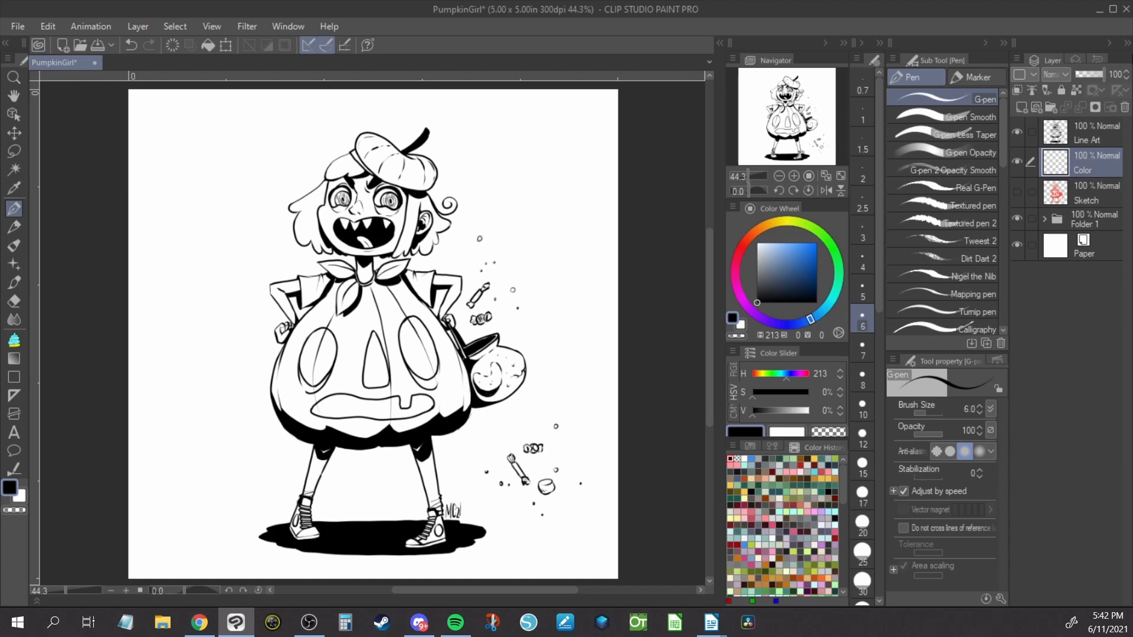
mouse_move(1045, 90)
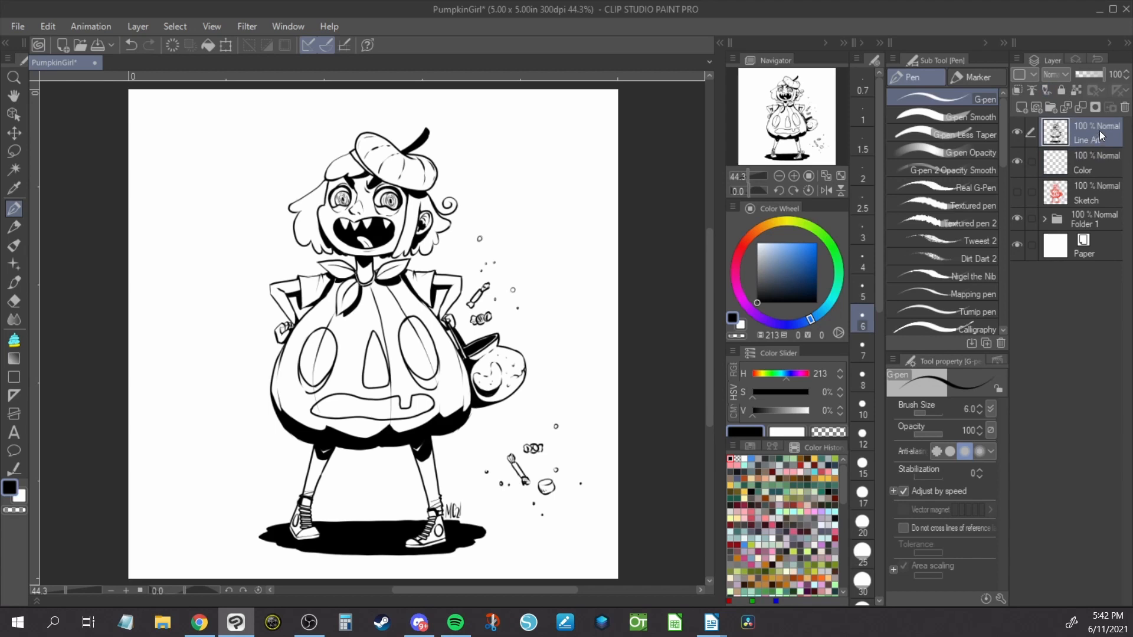
Auto-select the white background on Line Art, then invert to select the girl's silhouette
click(13, 168)
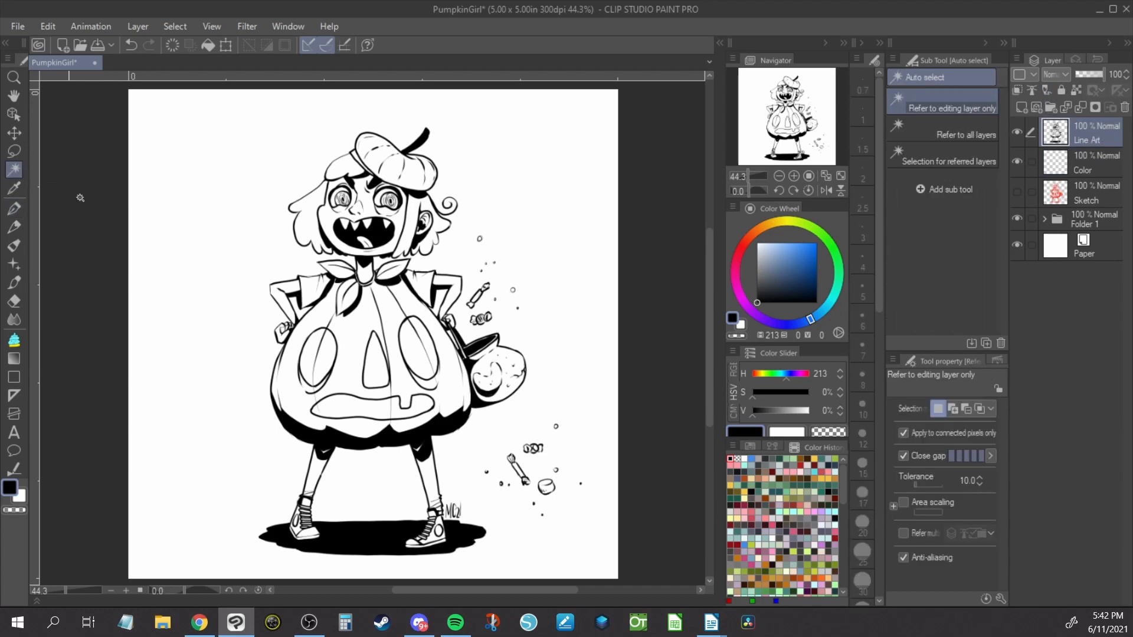
mouse_move(594, 327)
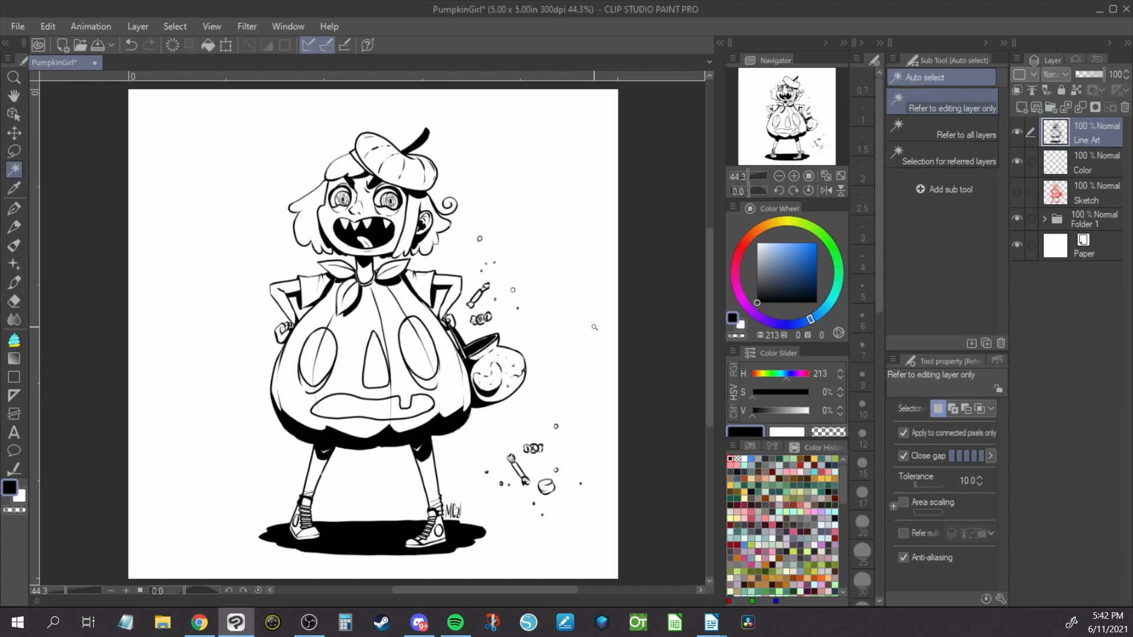
mouse_move(585, 342)
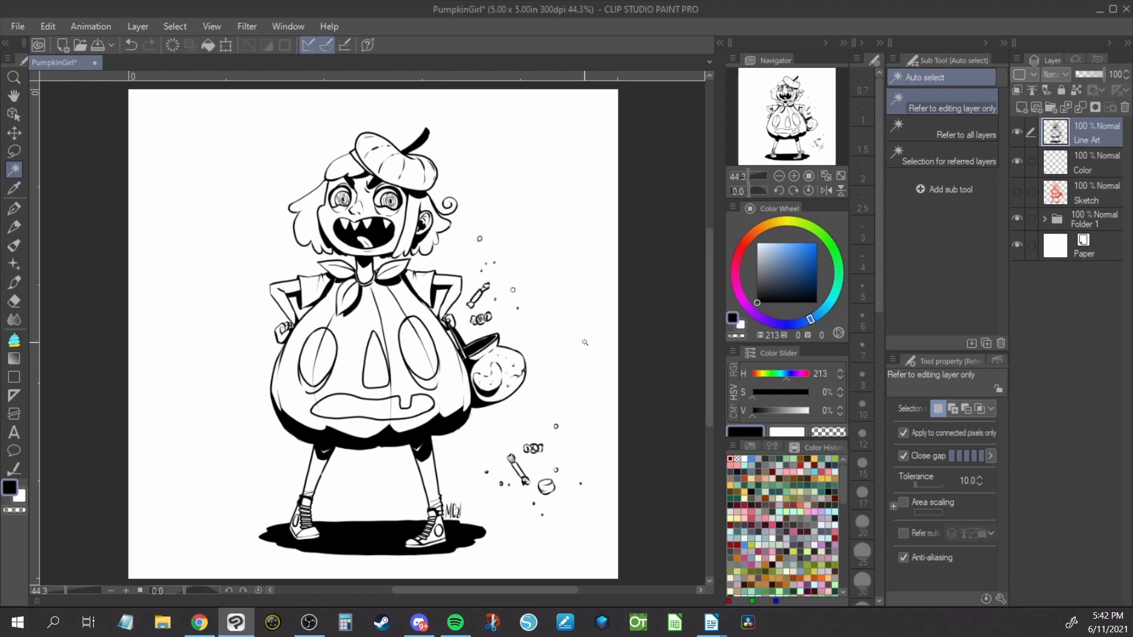
mouse_move(572, 344)
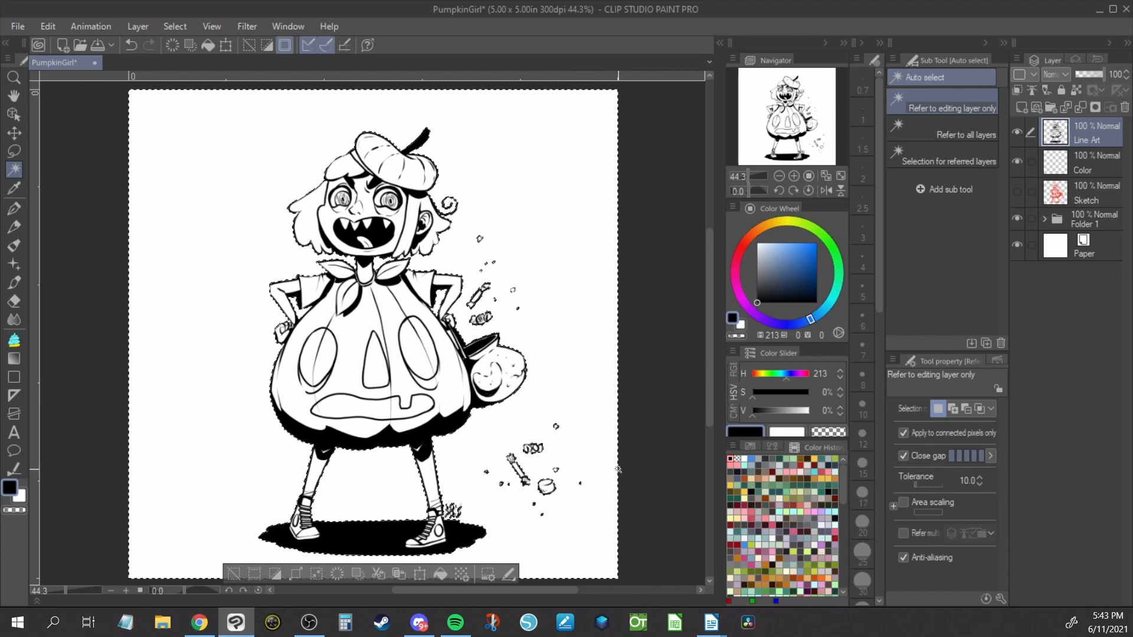
click(274, 573)
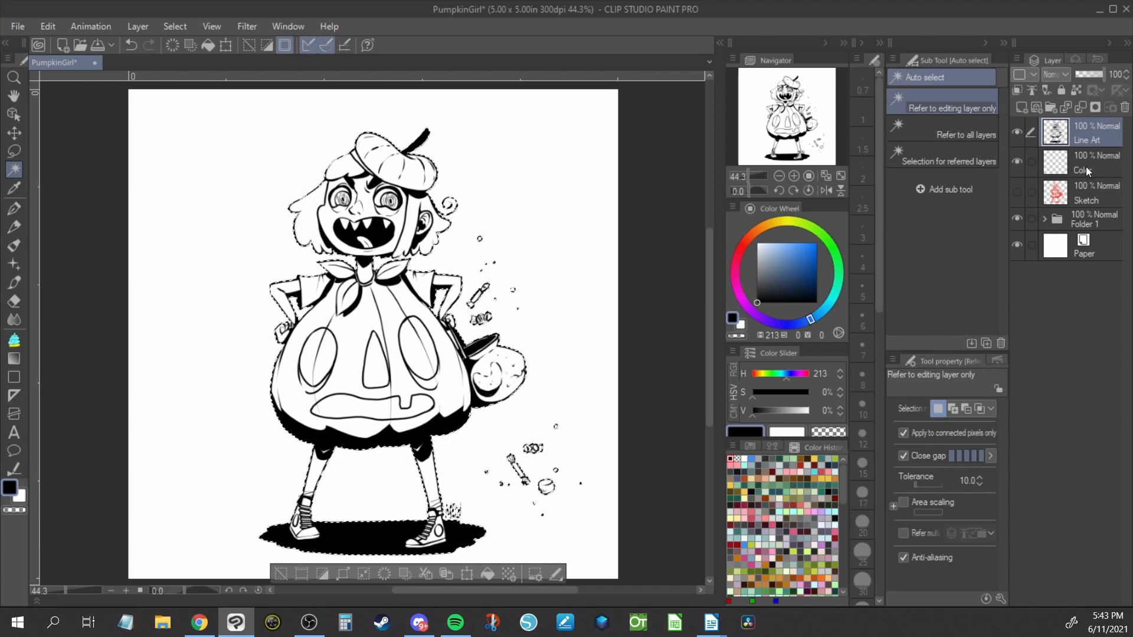
Paint the selected silhouette flat light gray on the Color layer with a large Marker pen
click(1084, 163)
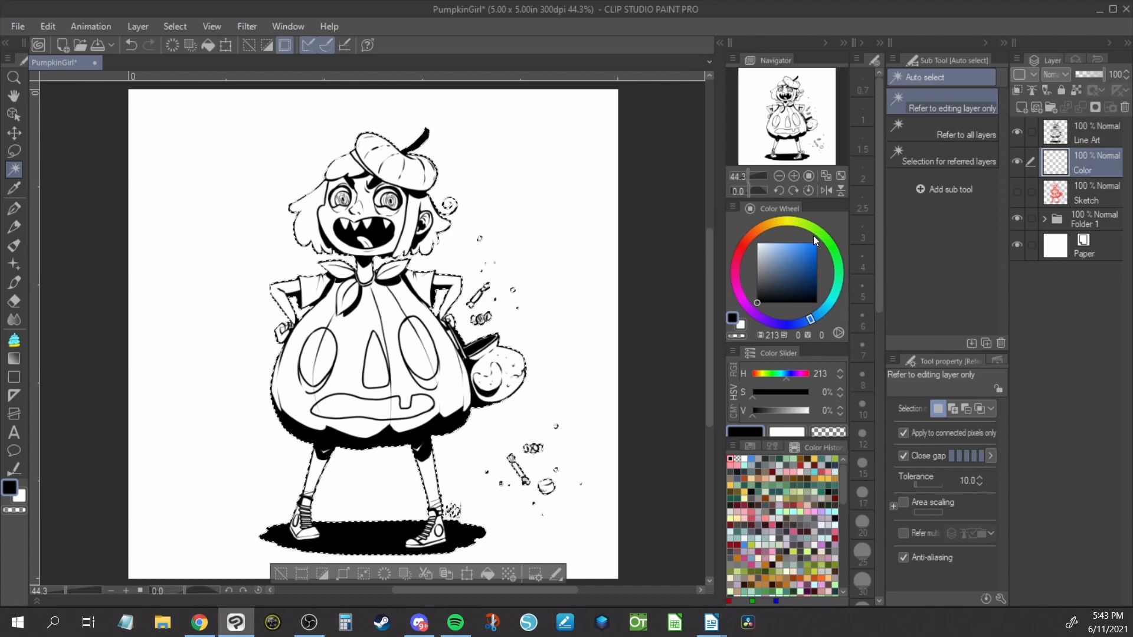
click(13, 340)
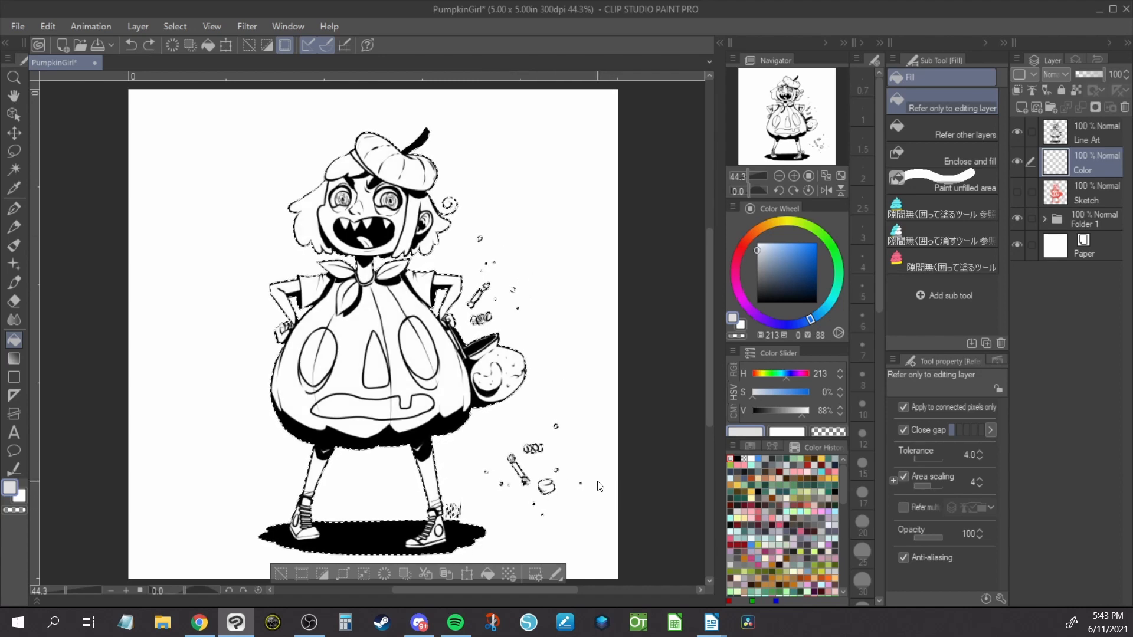
click(13, 209)
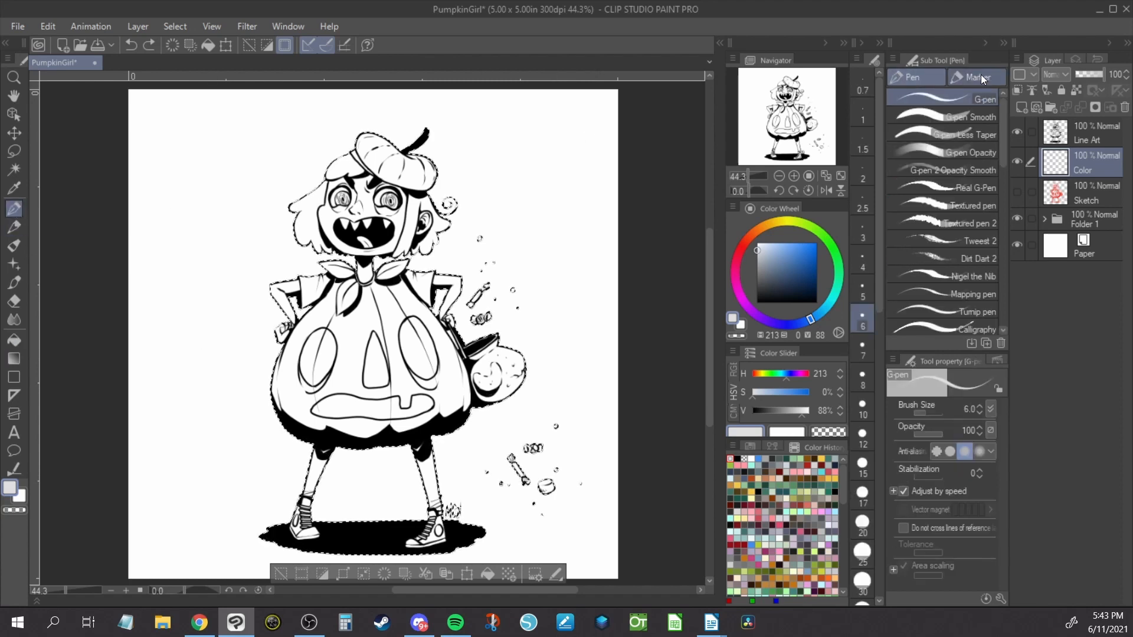
click(975, 76)
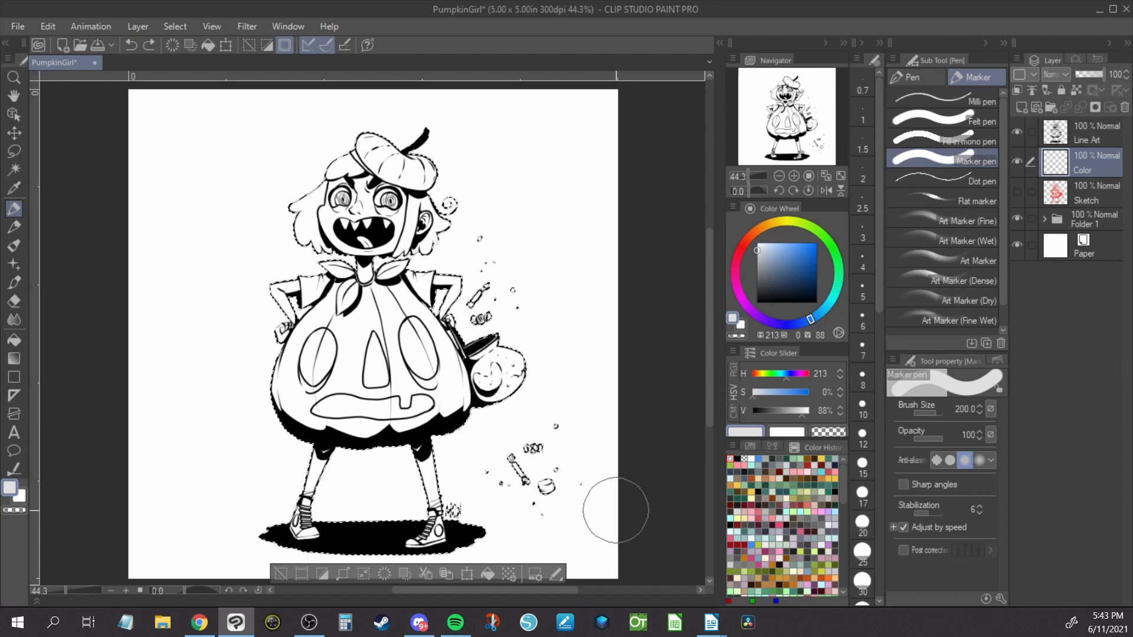
click(13, 377)
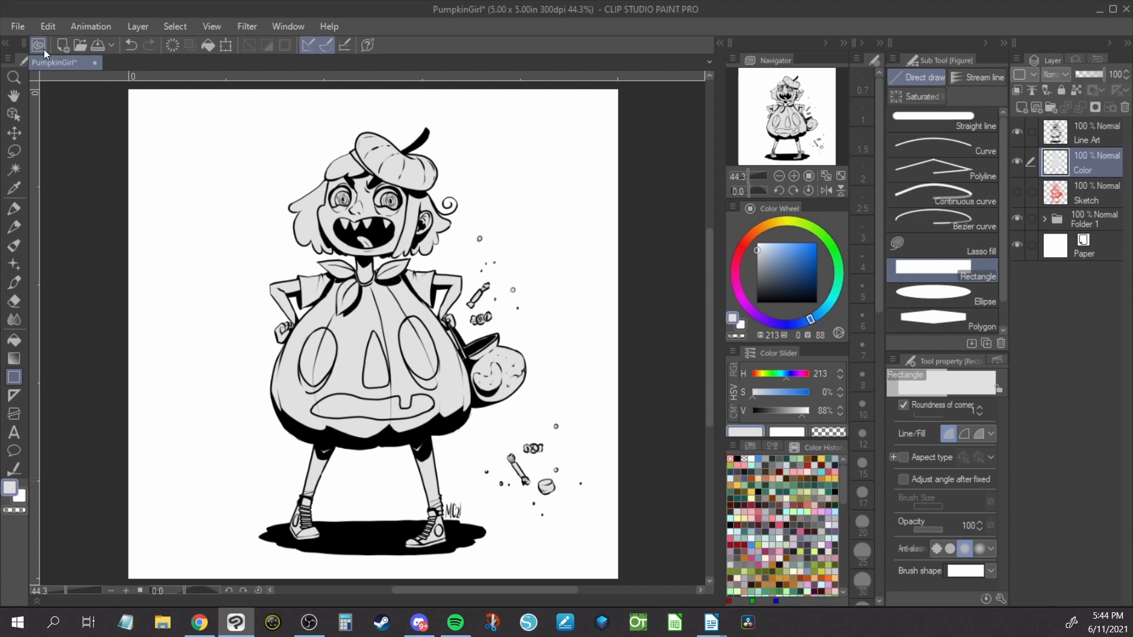
Search Clip Studio Assets for K96's materials, then return to the PumpkinGirl drawing
click(39, 45)
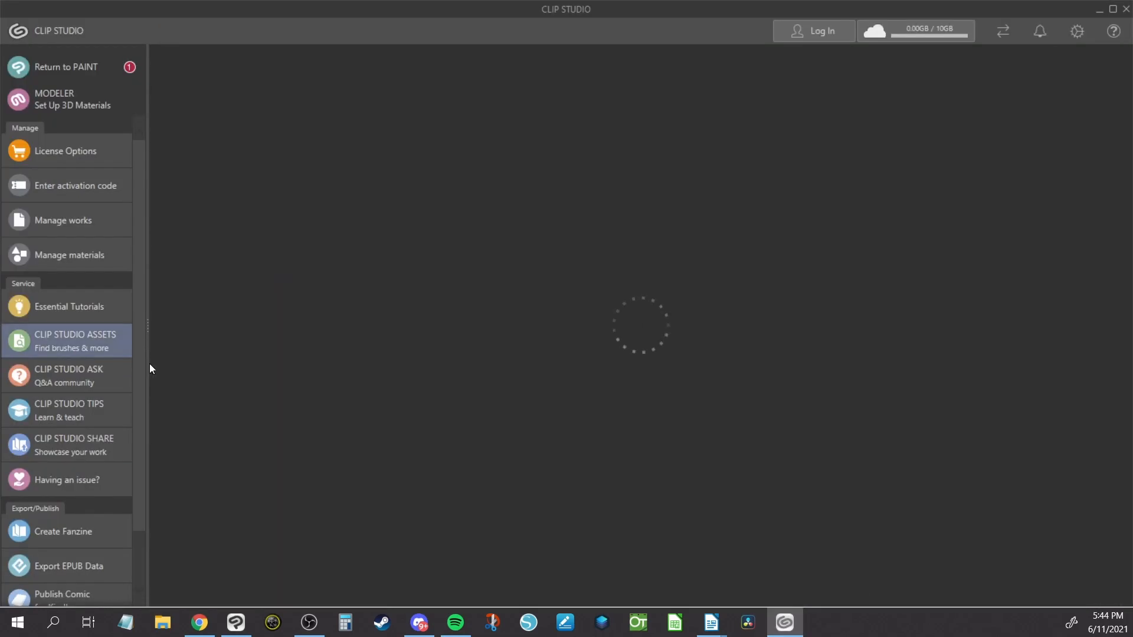
click(75, 340)
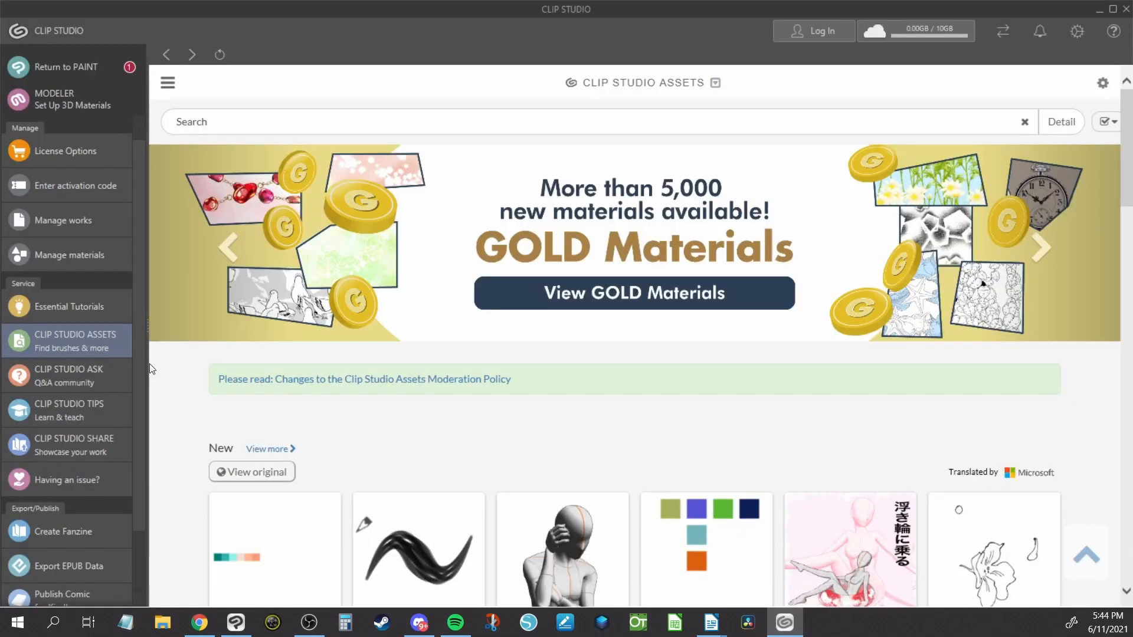
text(k9)
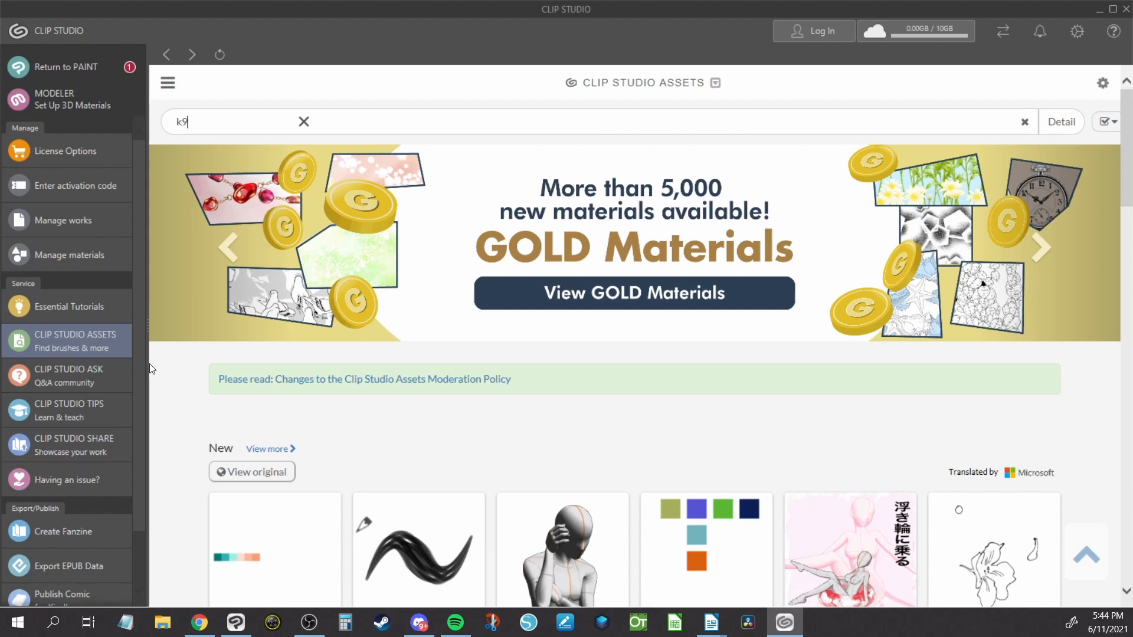
key(Return)
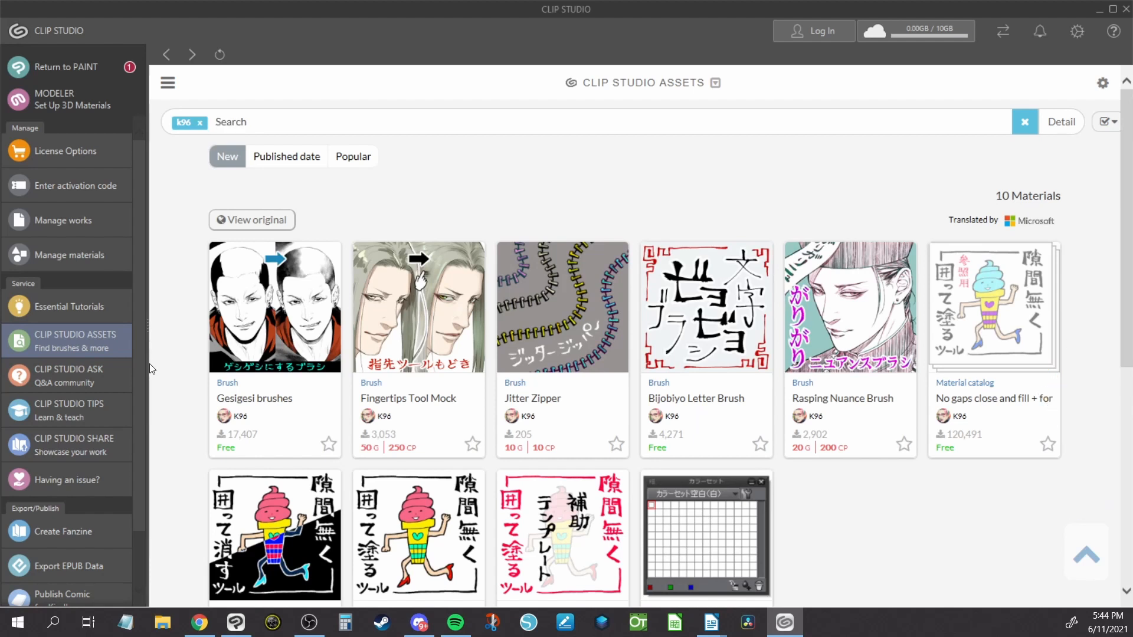
click(992, 306)
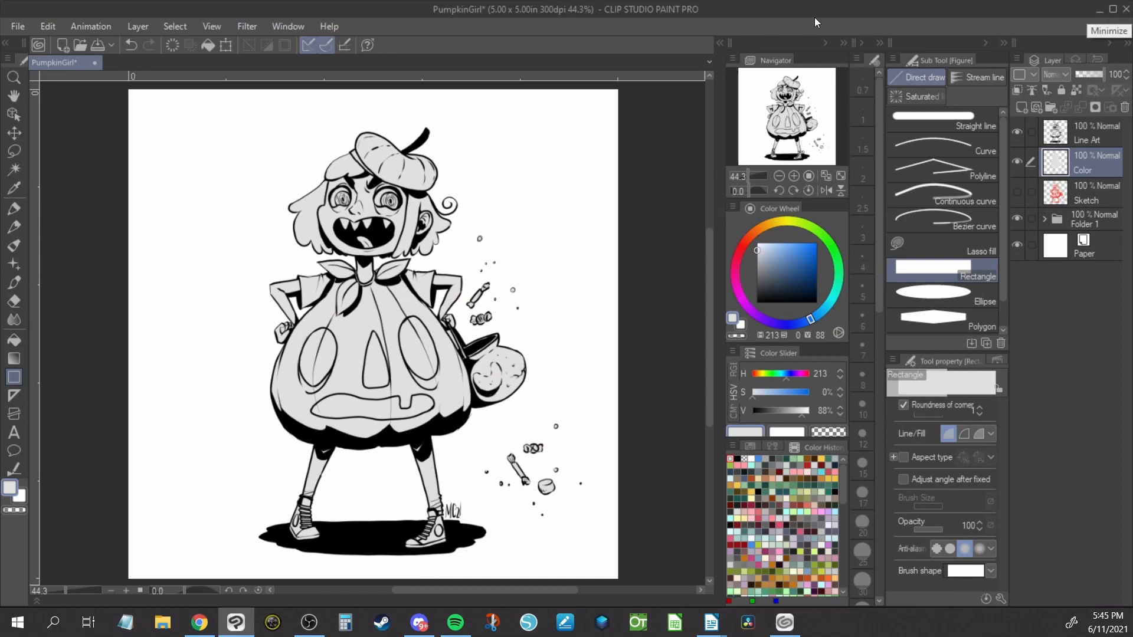
Register K96's downloaded gap-closing fill tool from Material [Download] as a Fill sub tool
click(288, 26)
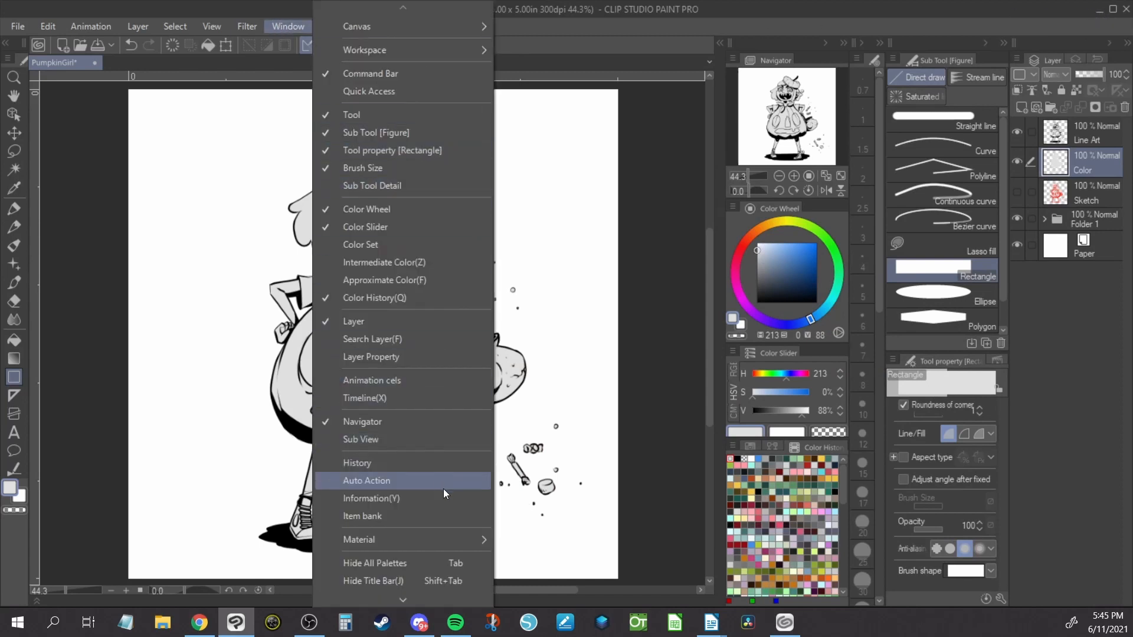
mouse_move(359, 539)
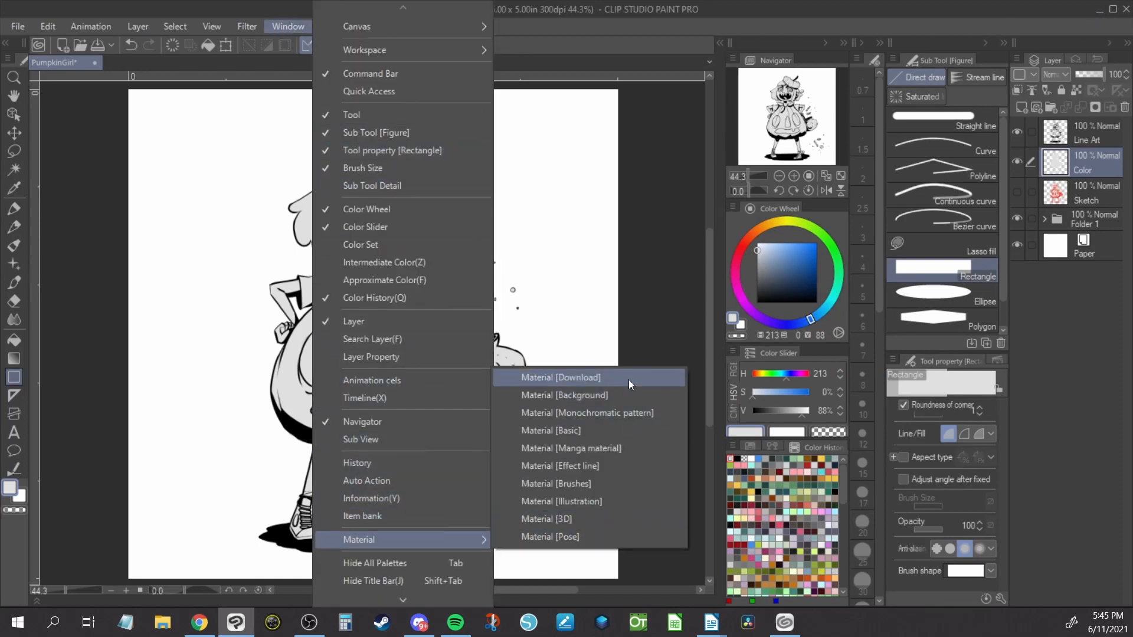
click(560, 377)
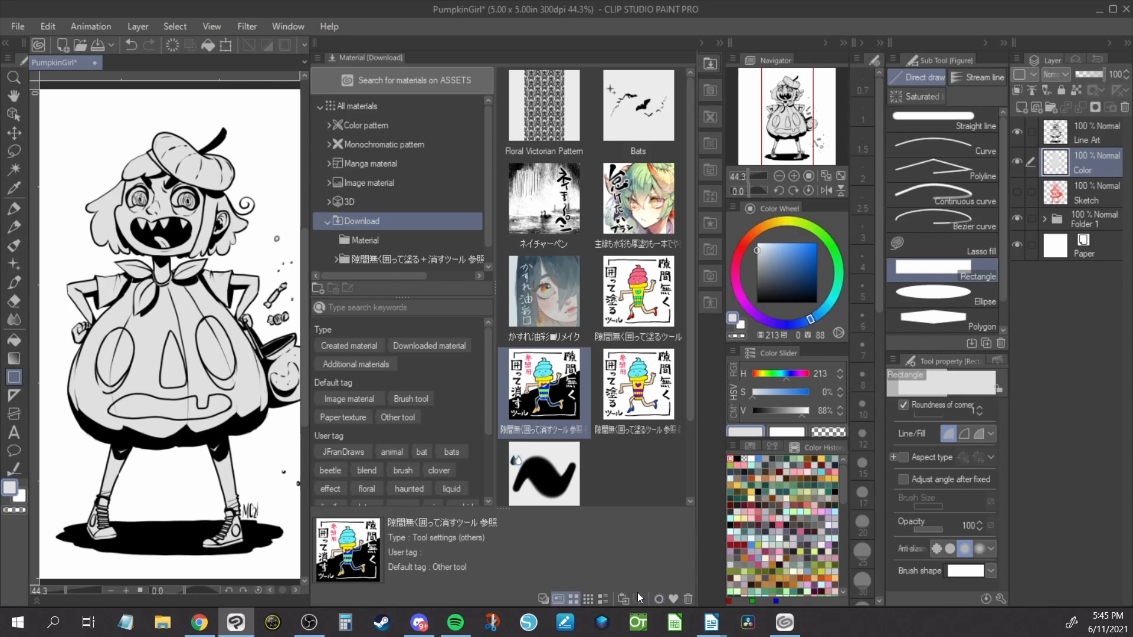
click(637, 385)
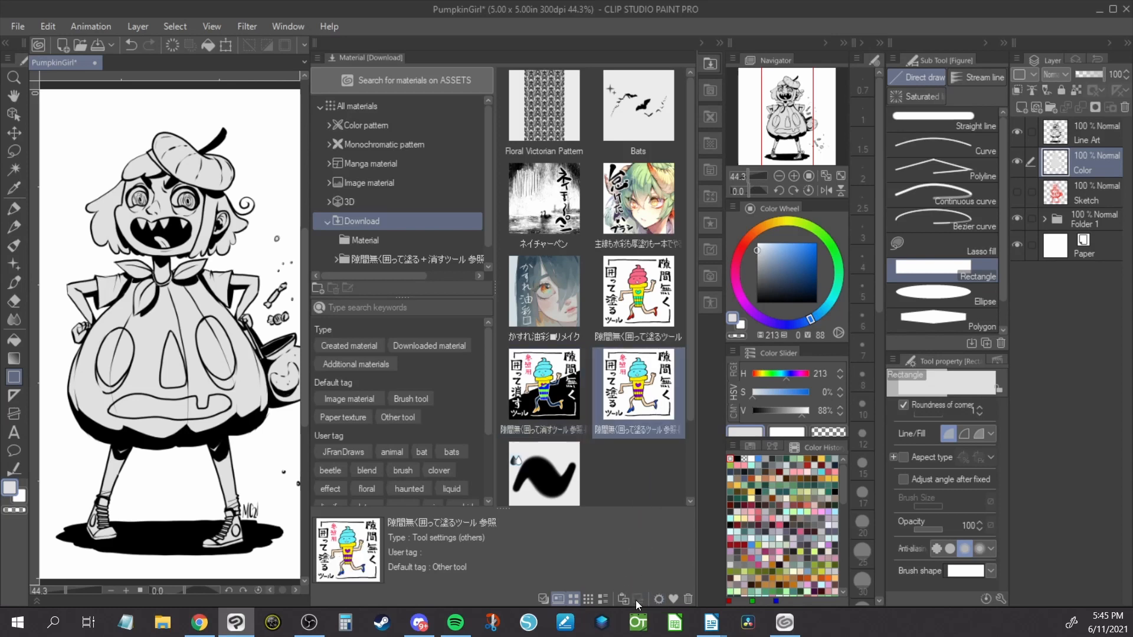
mouse_move(623, 598)
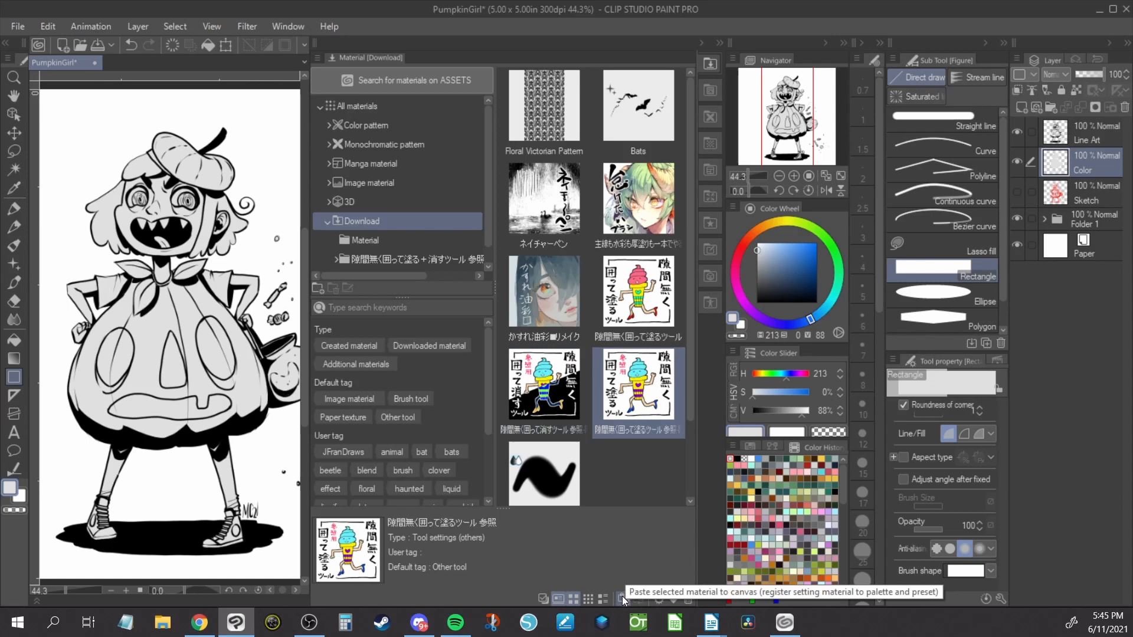
click(623, 598)
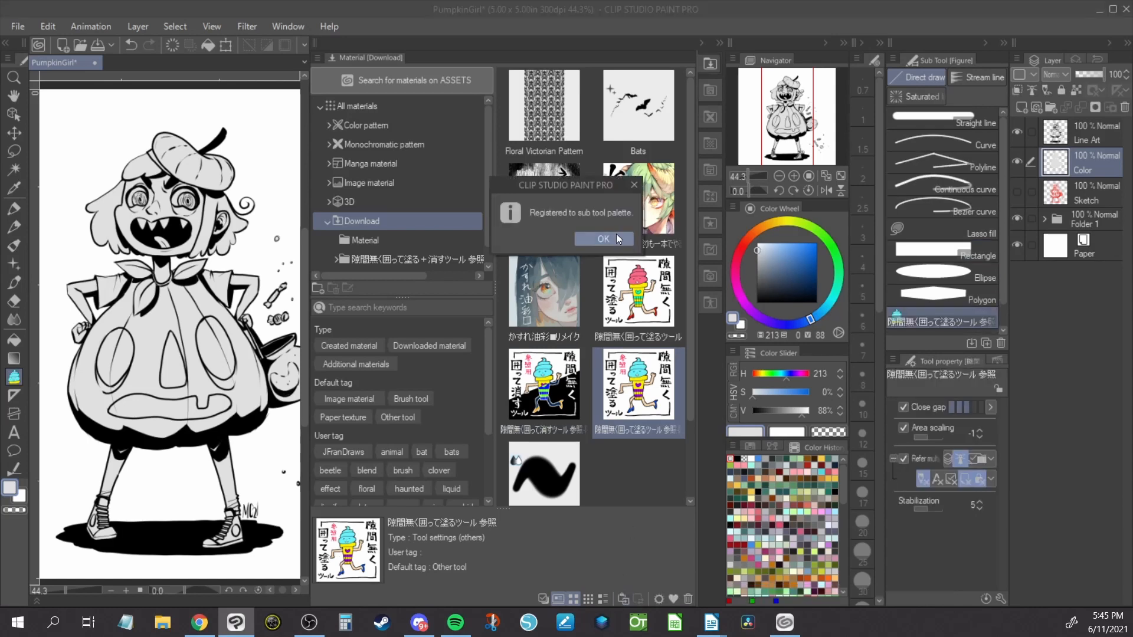
click(603, 239)
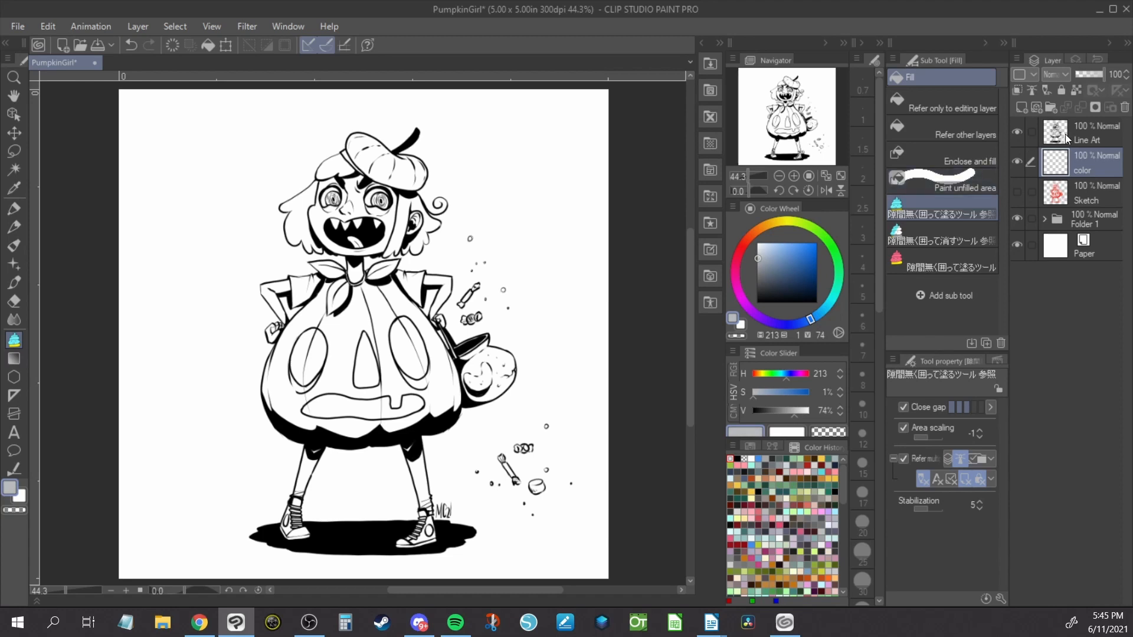
Make Line Art the reference layer and gap-fill the figure gray on the Color layer
click(1087, 132)
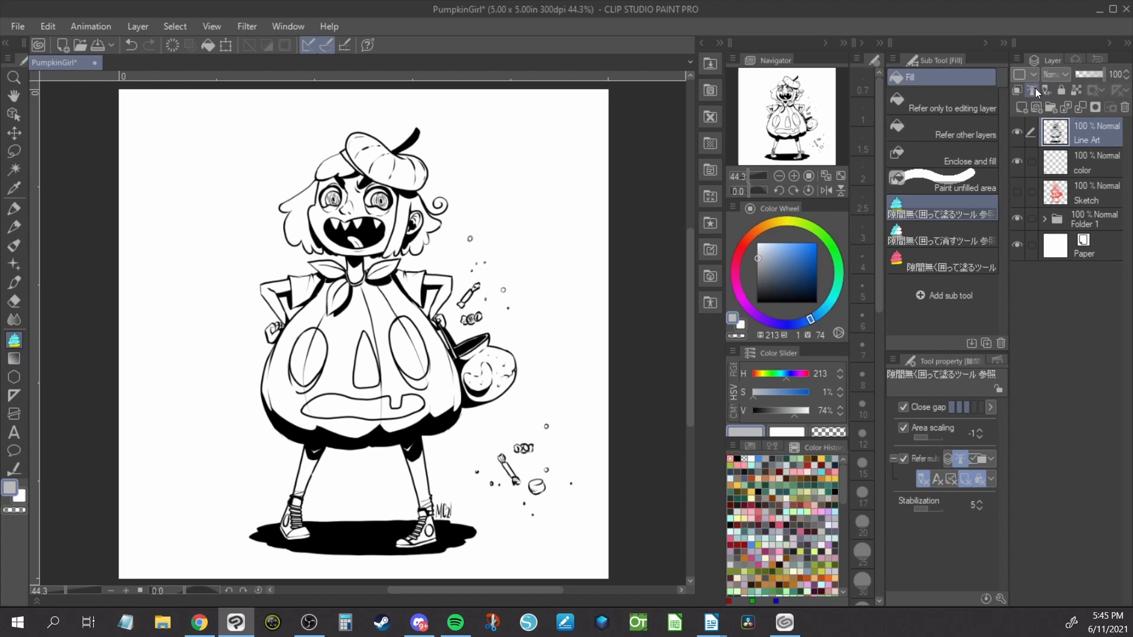
mouse_move(1028, 145)
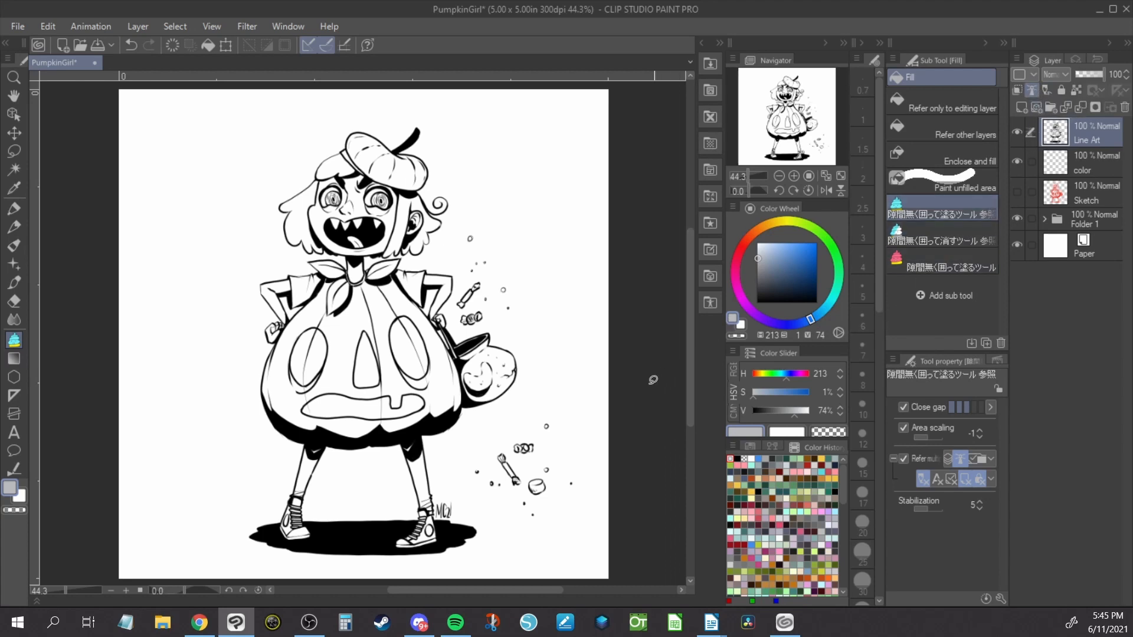
mouse_move(599, 370)
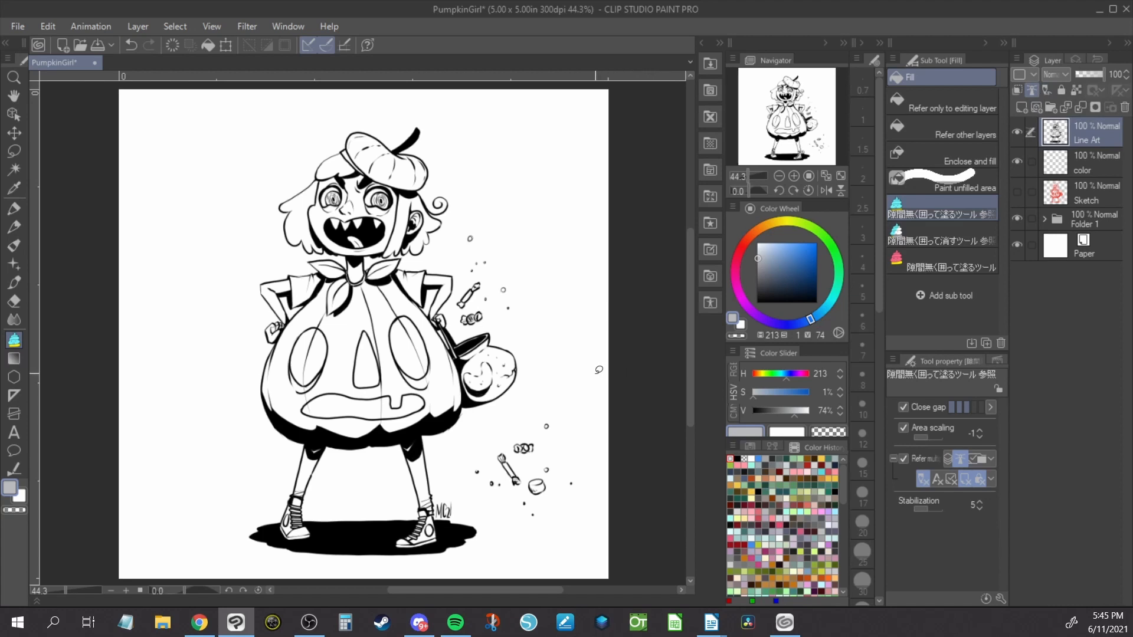
click(1084, 163)
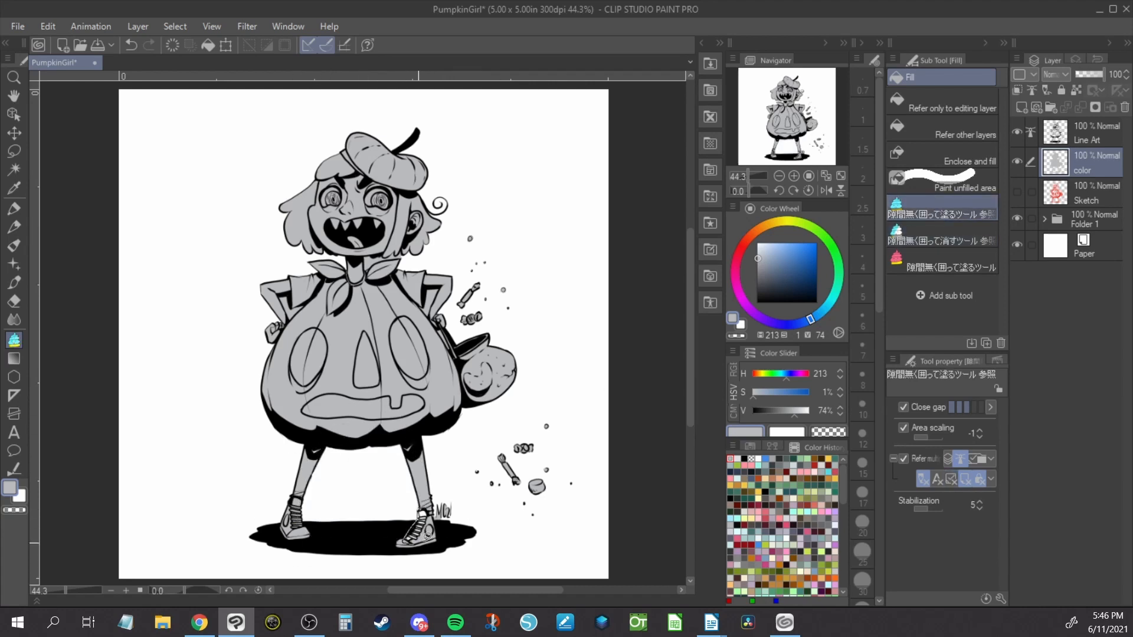
click(940, 241)
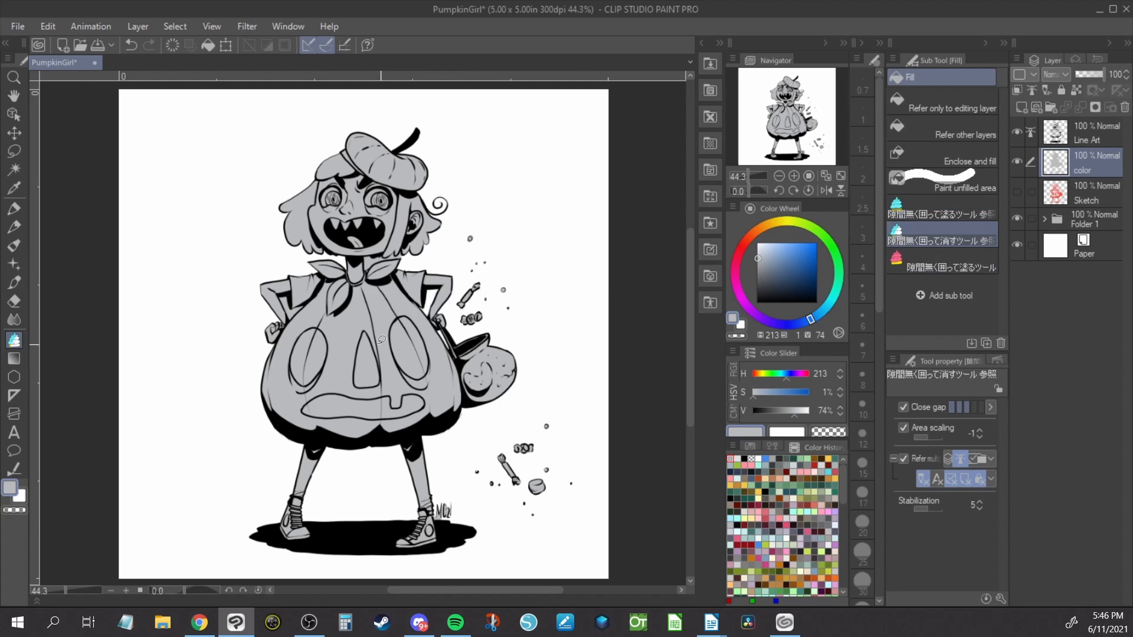
mouse_move(590, 450)
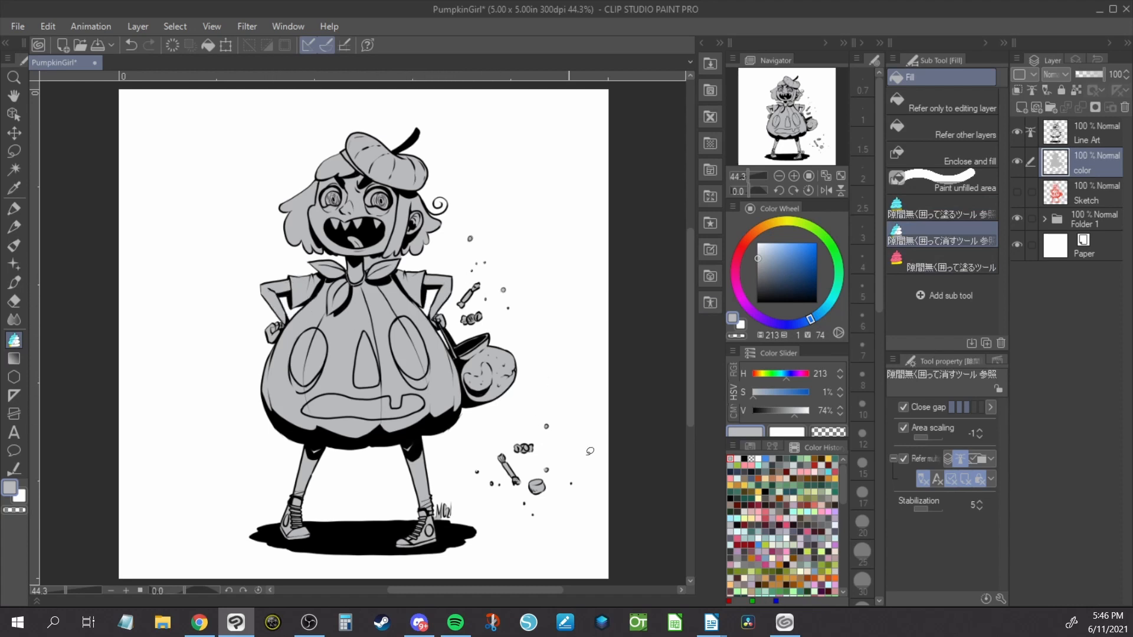
mouse_move(624, 451)
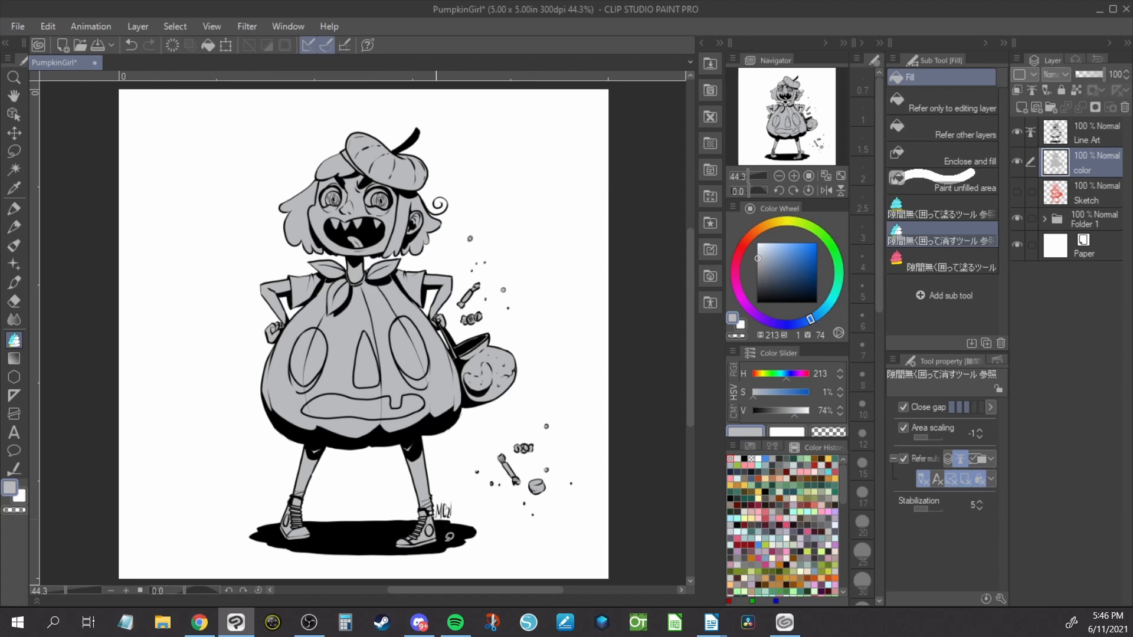
mouse_move(612, 522)
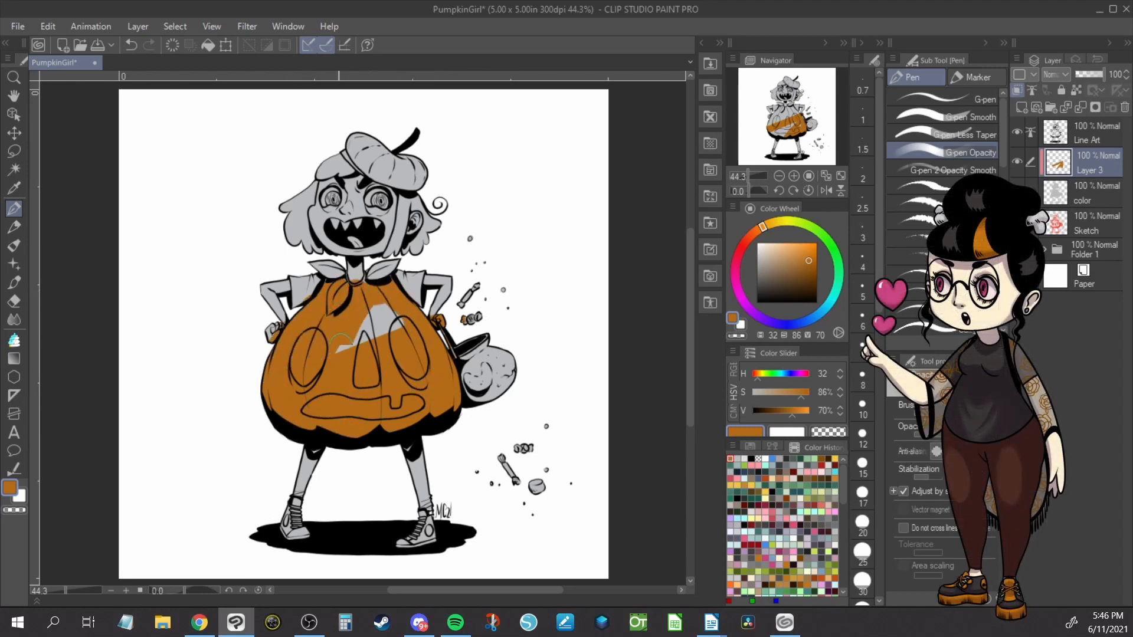
Switch to the Hard eraser to clean up the orange pumpkin's edges
click(13, 301)
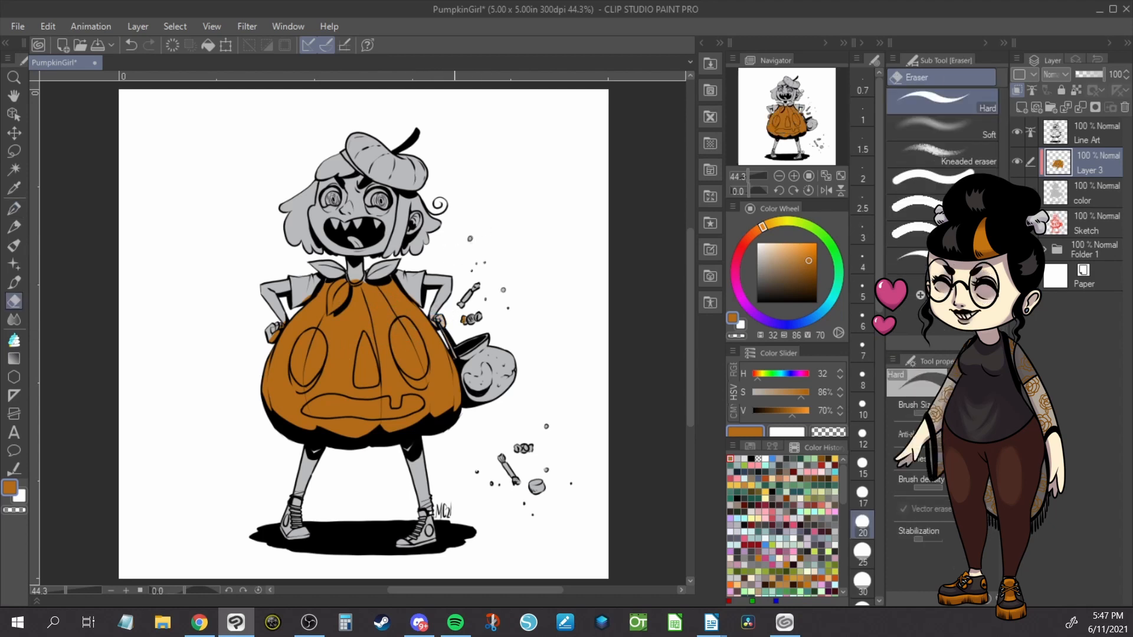